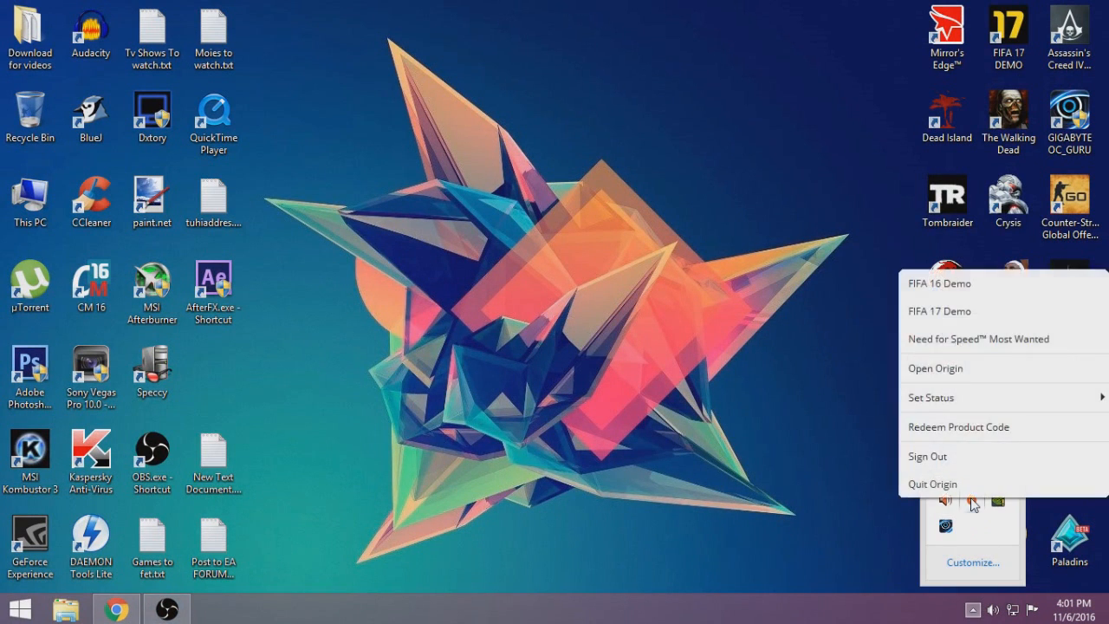
mouse_move(932, 483)
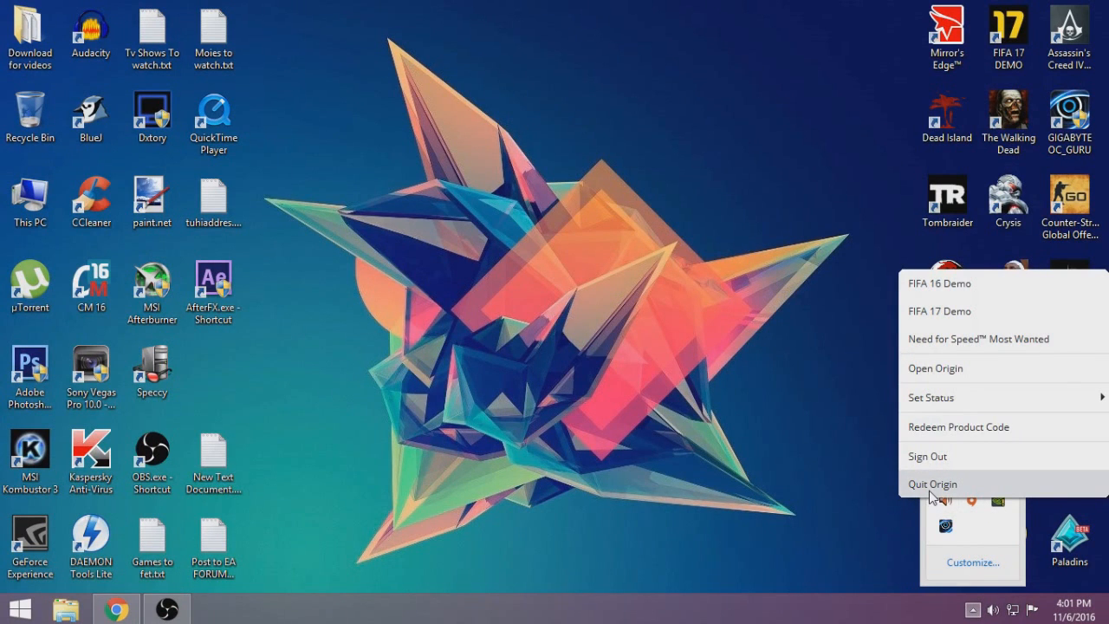
Step: Quit Origin from its system tray menu so it stops running
left_click(932, 483)
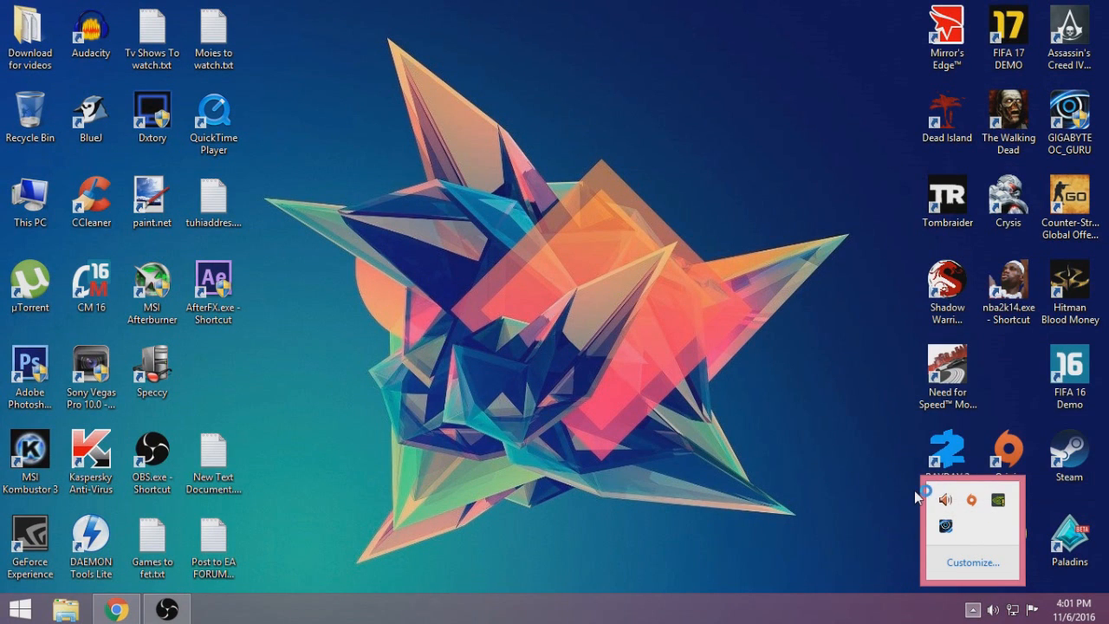
Step: Navigate to C:\Program Files (x86)\Common Files in File Explorer
left_click(66, 608)
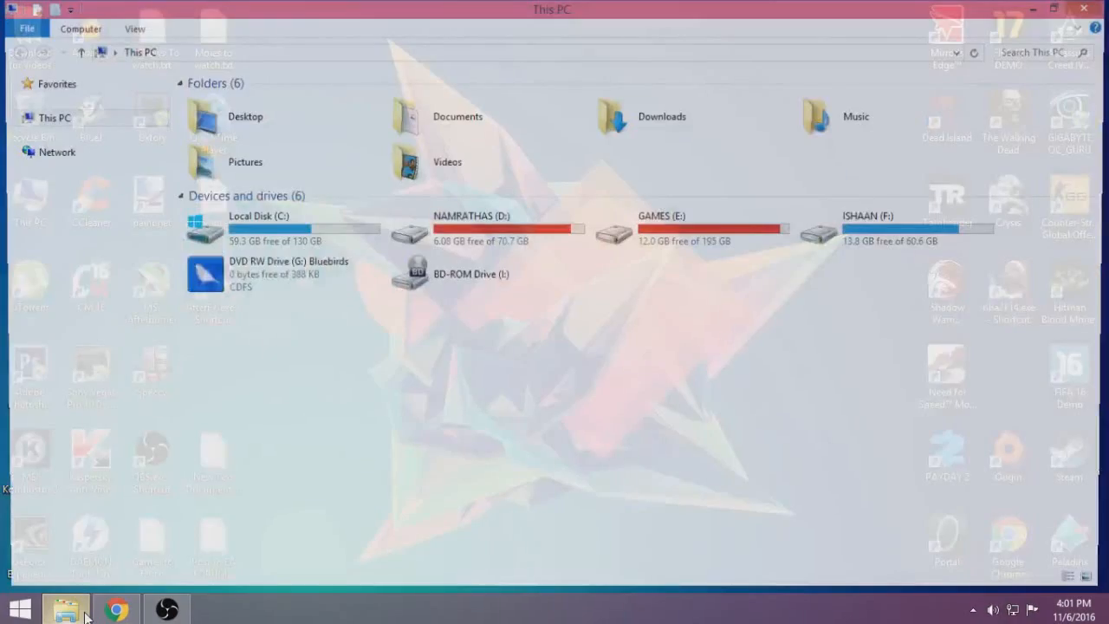
left_click(268, 228)
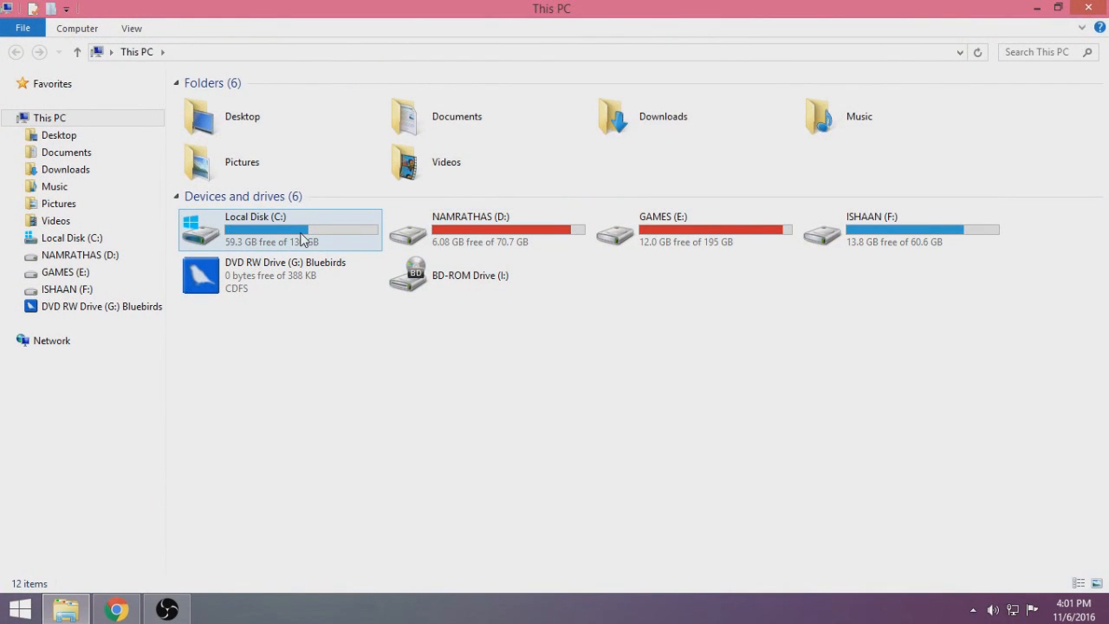
double_click(253, 229)
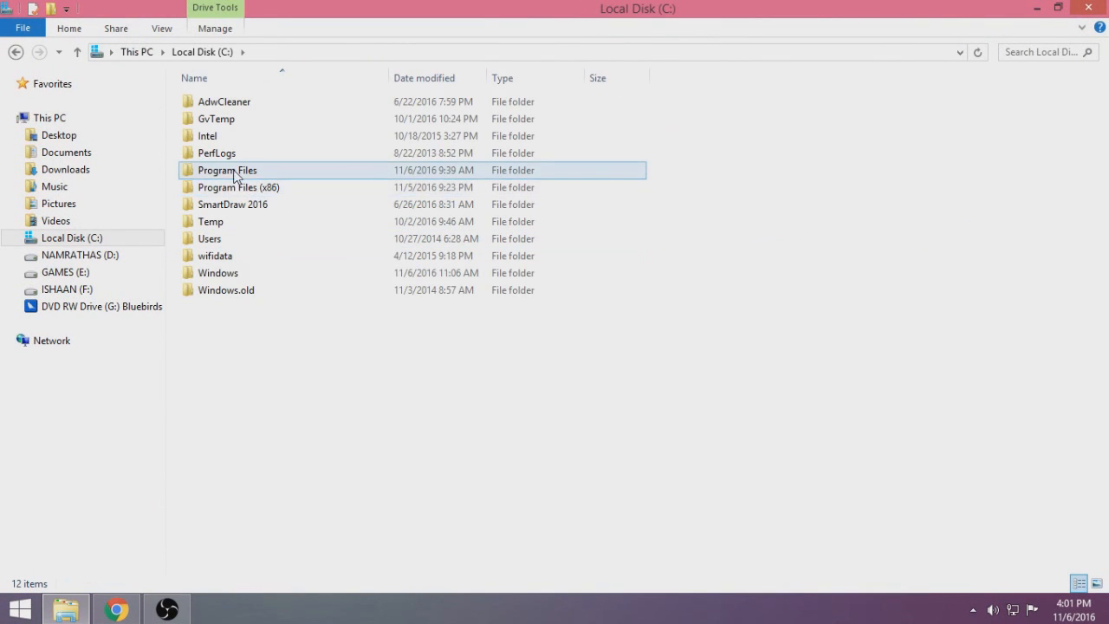
double_click(239, 187)
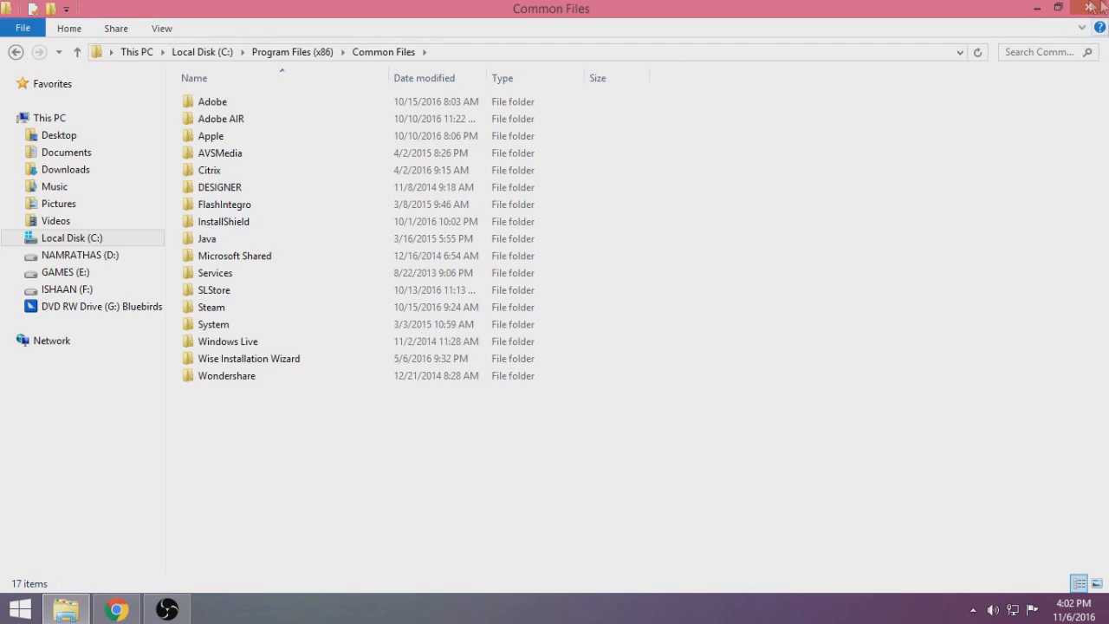
mouse_move(1061, 43)
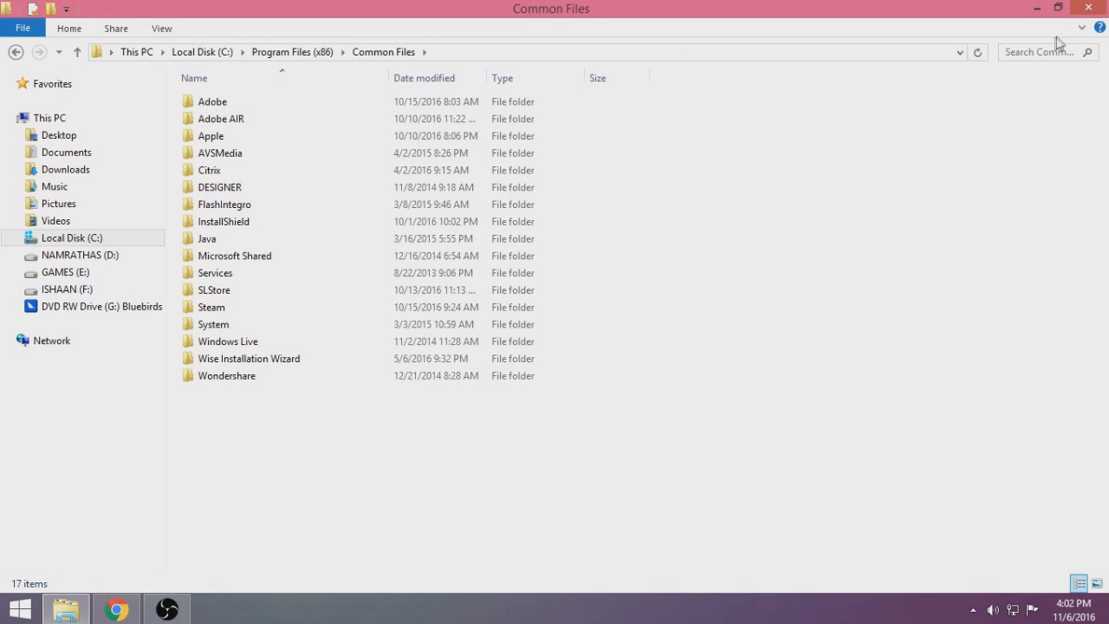
mouse_move(195, 38)
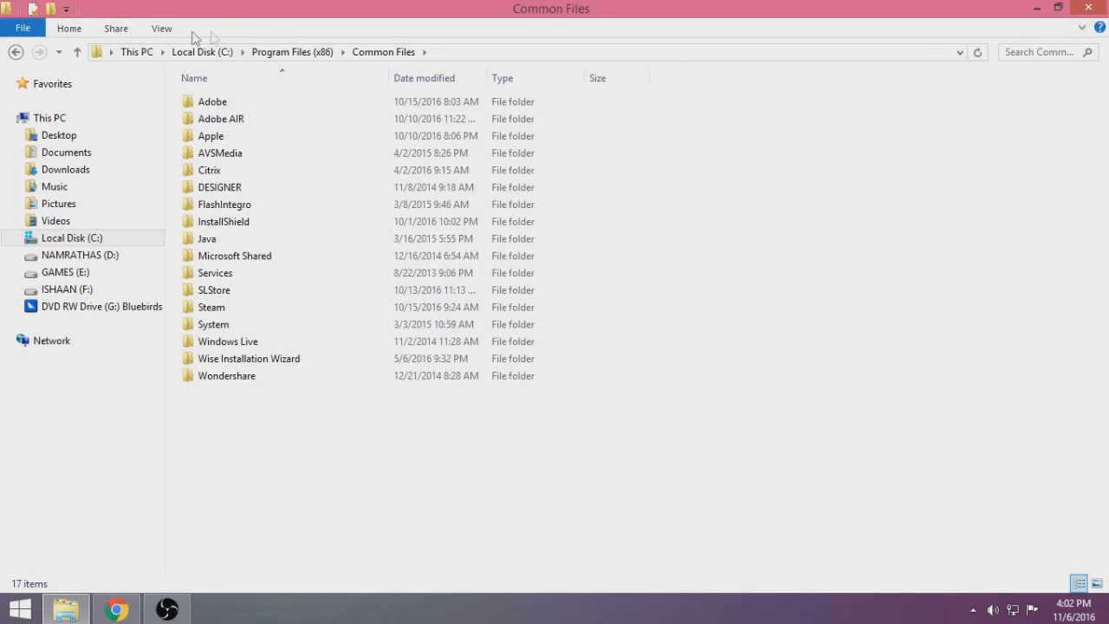
Step: Show hidden items so EAInstaller appears in Common Files and enter that folder
left_click(161, 28)
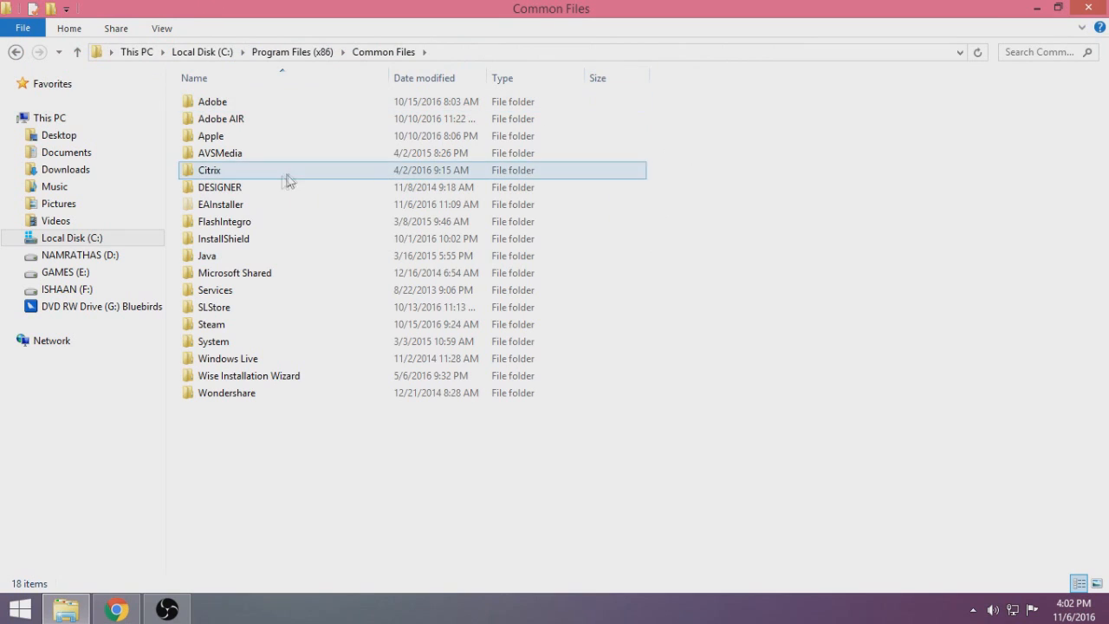
right_click(218, 204)
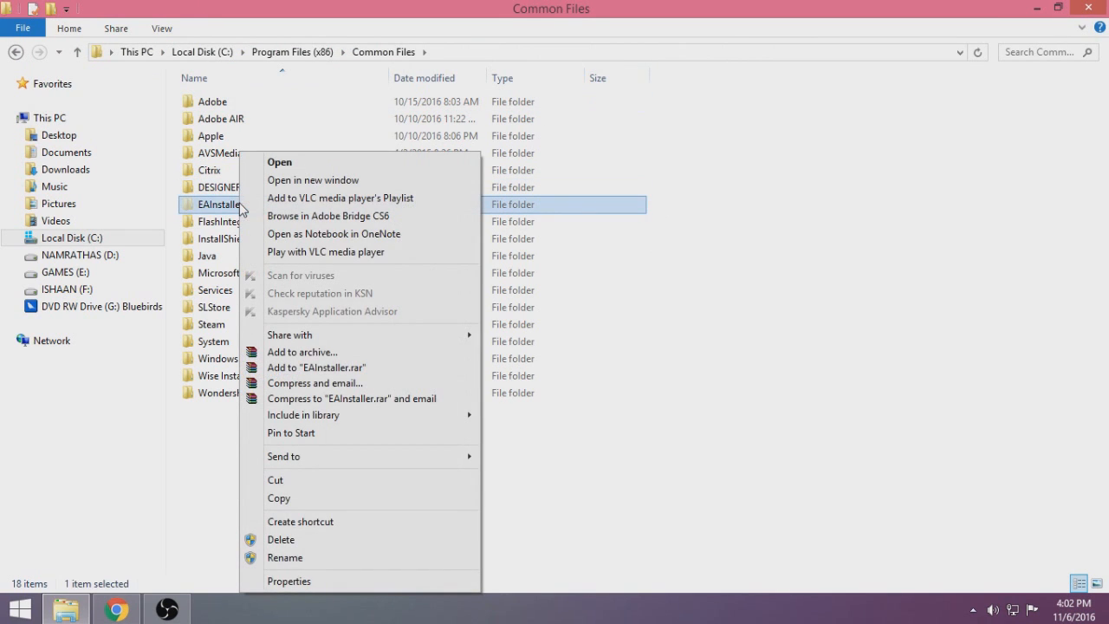
mouse_move(326, 251)
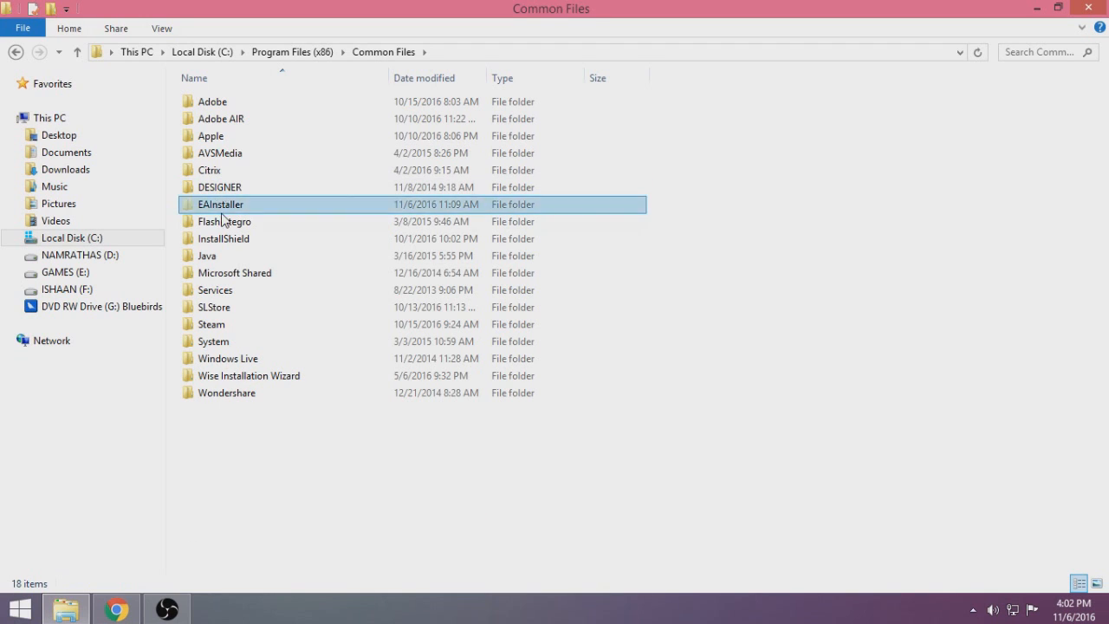
double_click(220, 204)
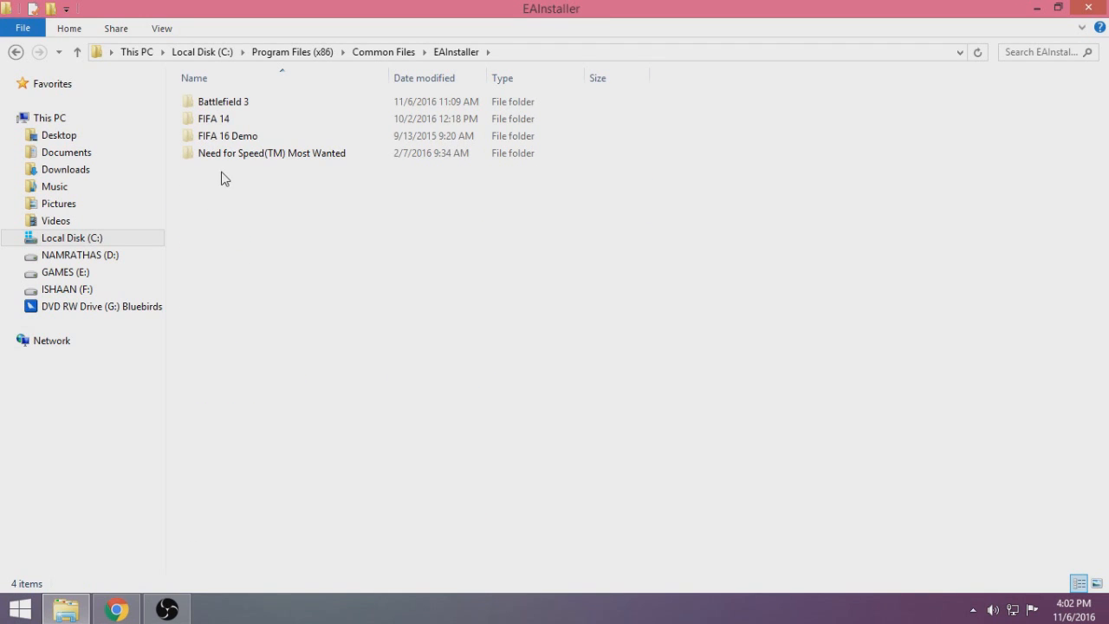
Step: Inspect the Battlefield 3 subfolder's Cleanup files, then return to Common Files
left_click(223, 100)
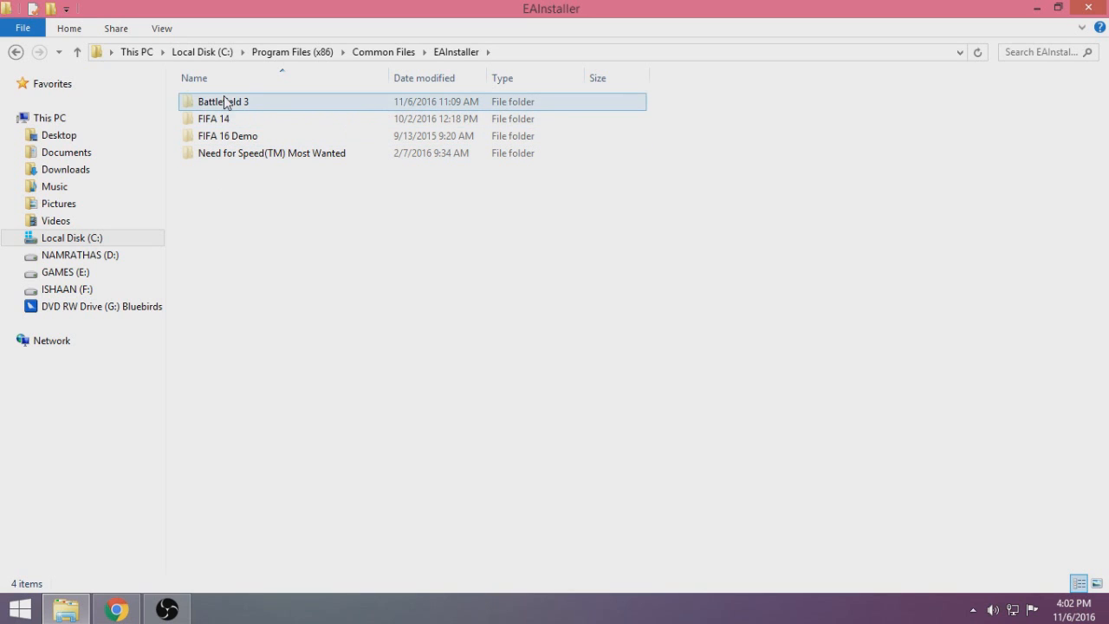
double_click(224, 100)
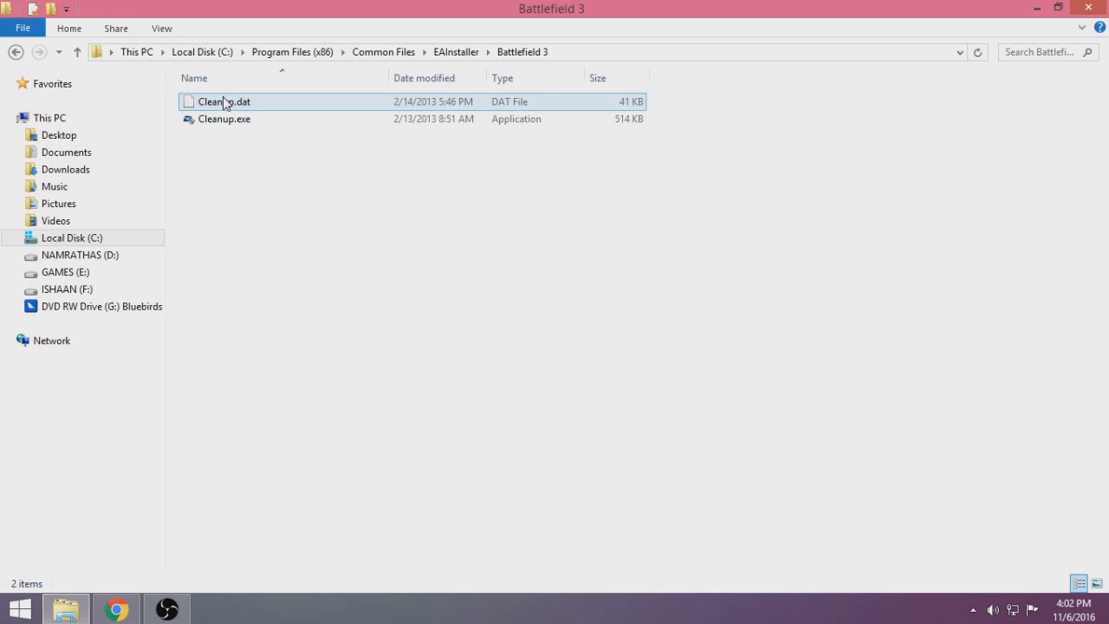
left_click(226, 165)
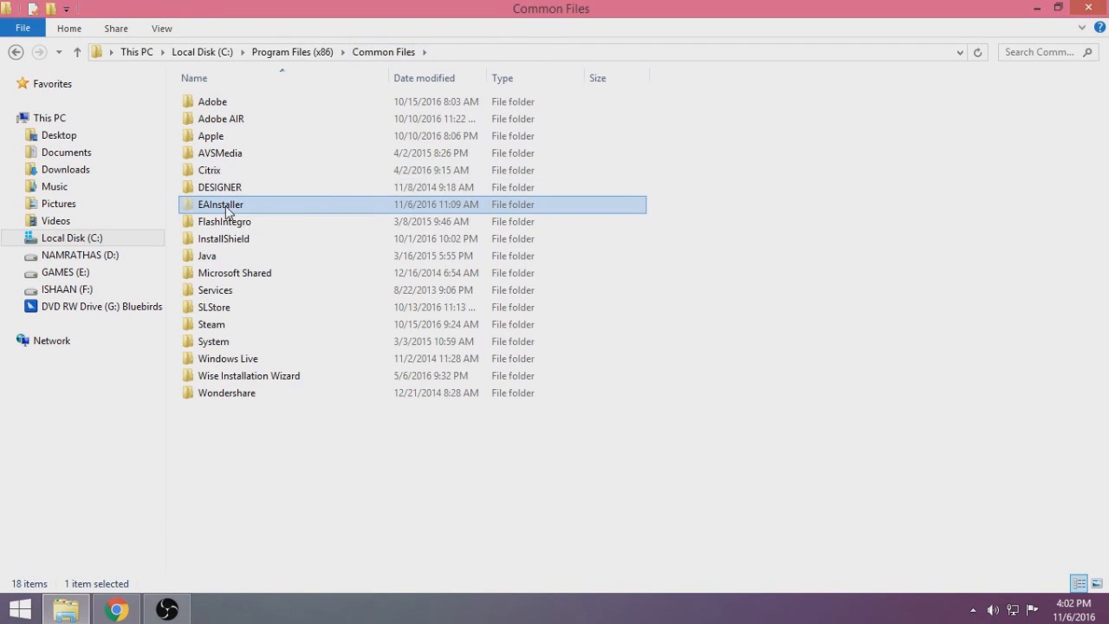
Step: Clear the Hidden attribute in EAInstaller's Properties and apply it
right_click(220, 204)
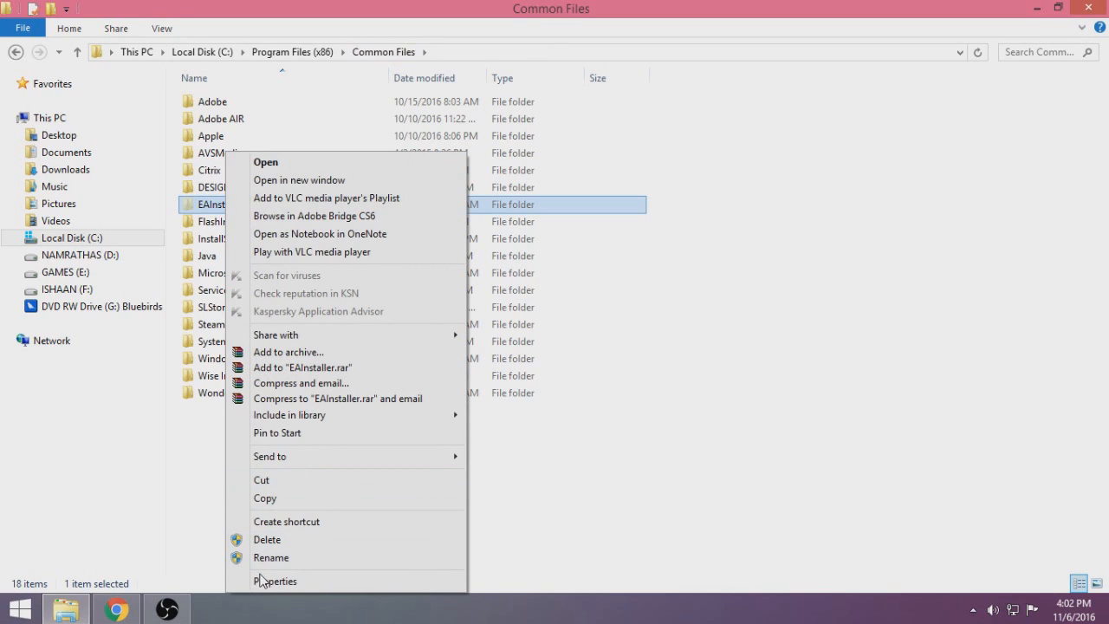
mouse_move(274, 581)
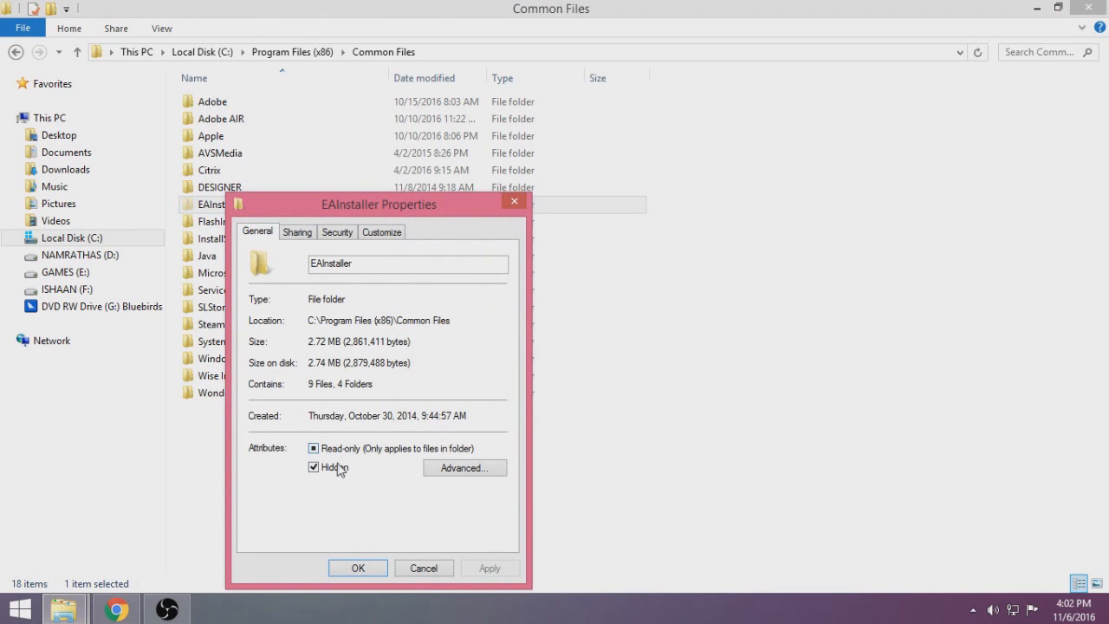
left_click(313, 468)
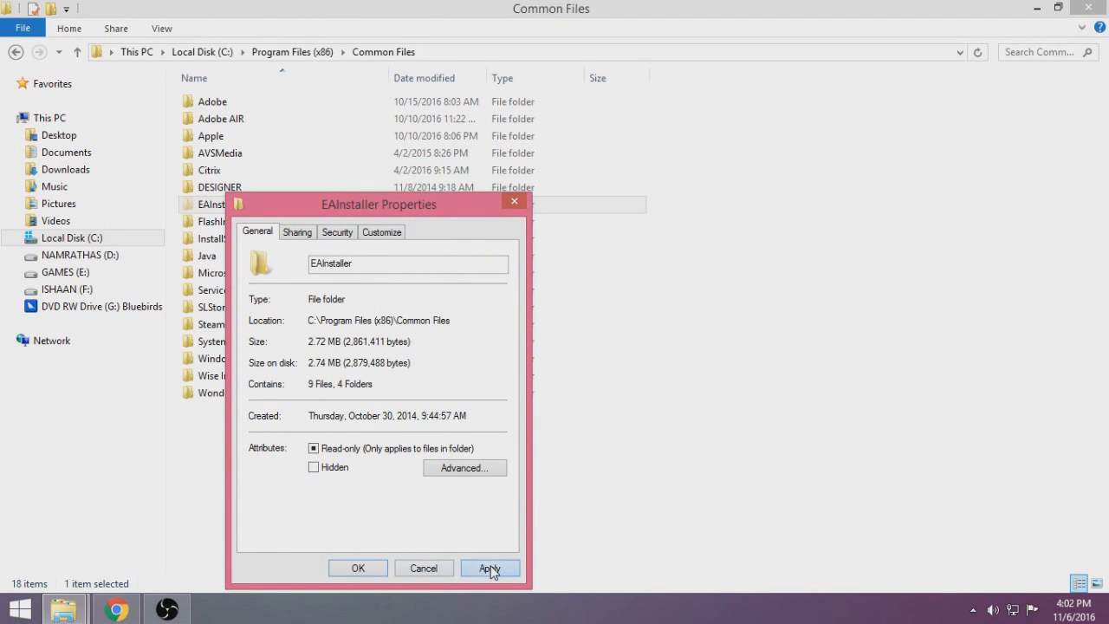
left_click(489, 568)
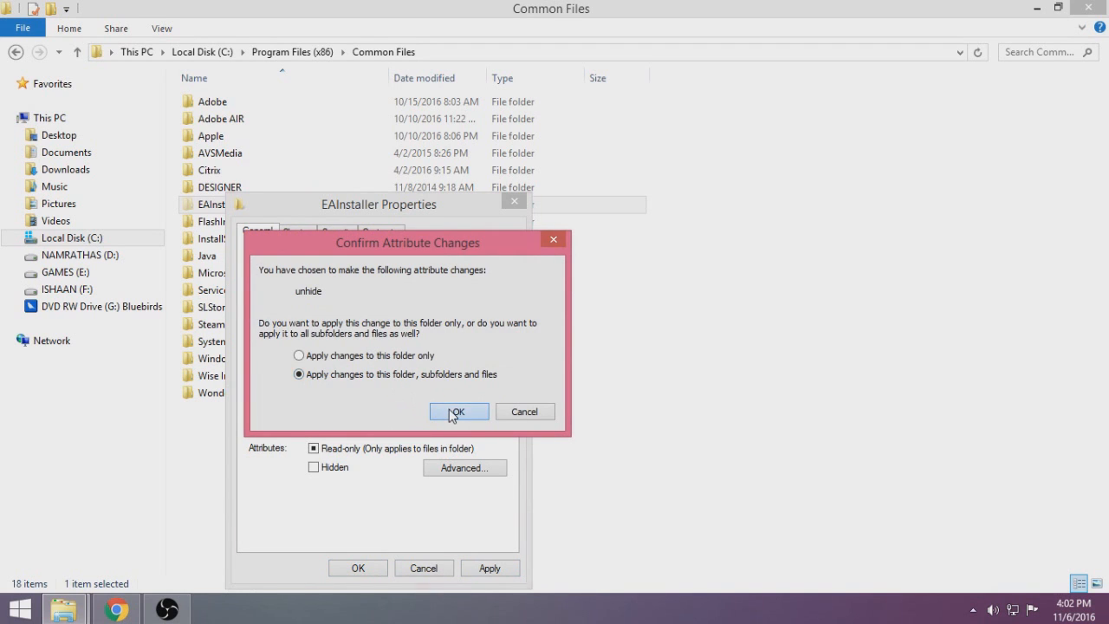
Step: Apply the unhide to all subfolders and files with administrator permission and confirm
left_click(457, 412)
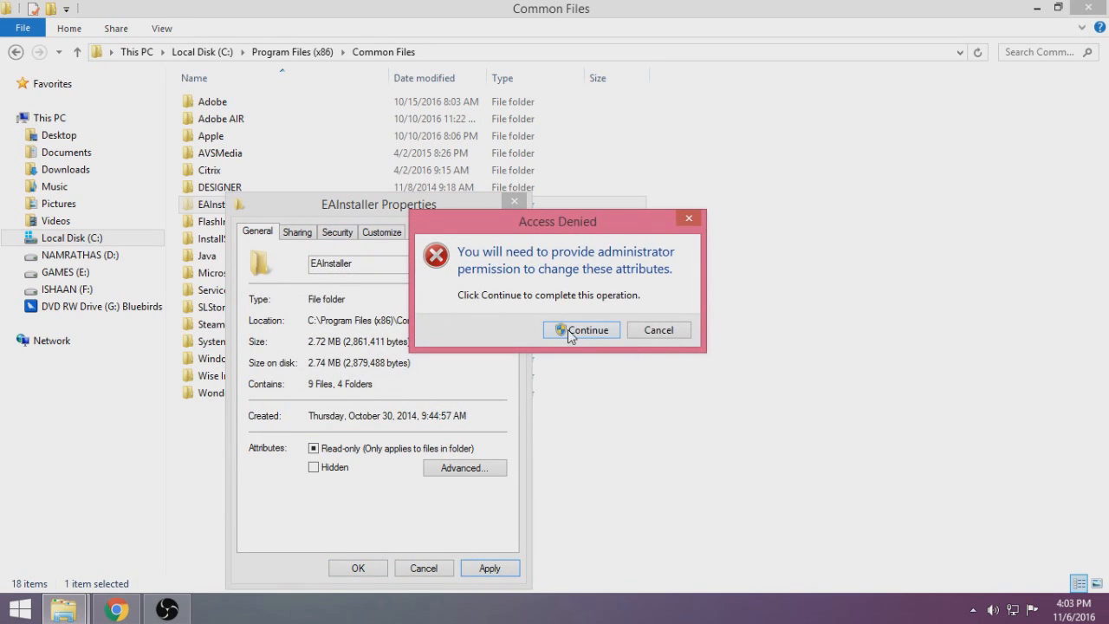
left_click(582, 329)
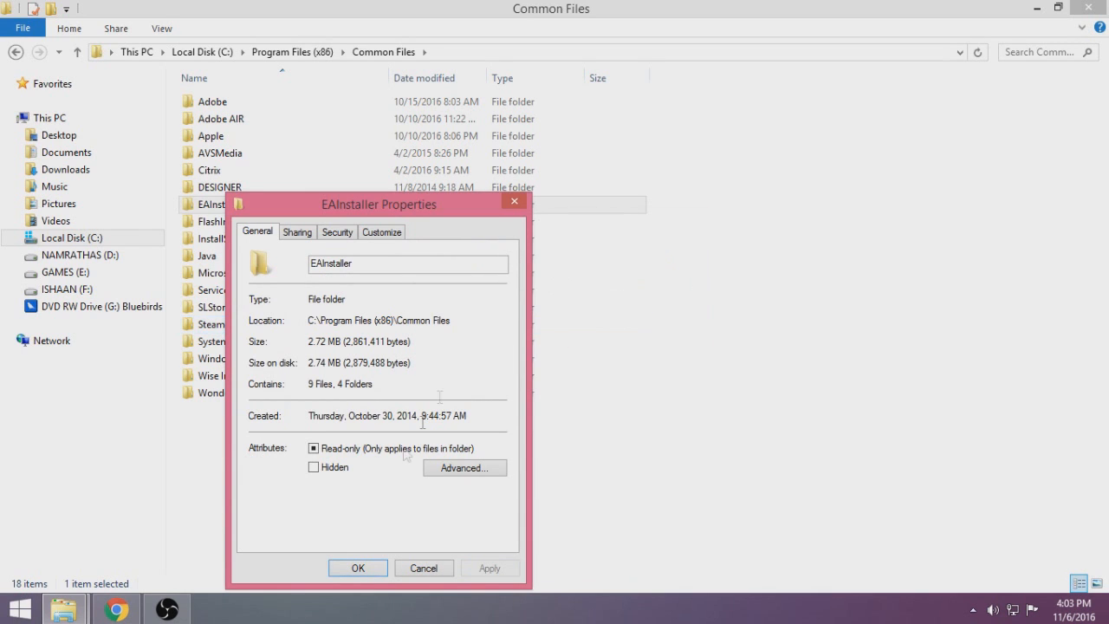
left_click(357, 569)
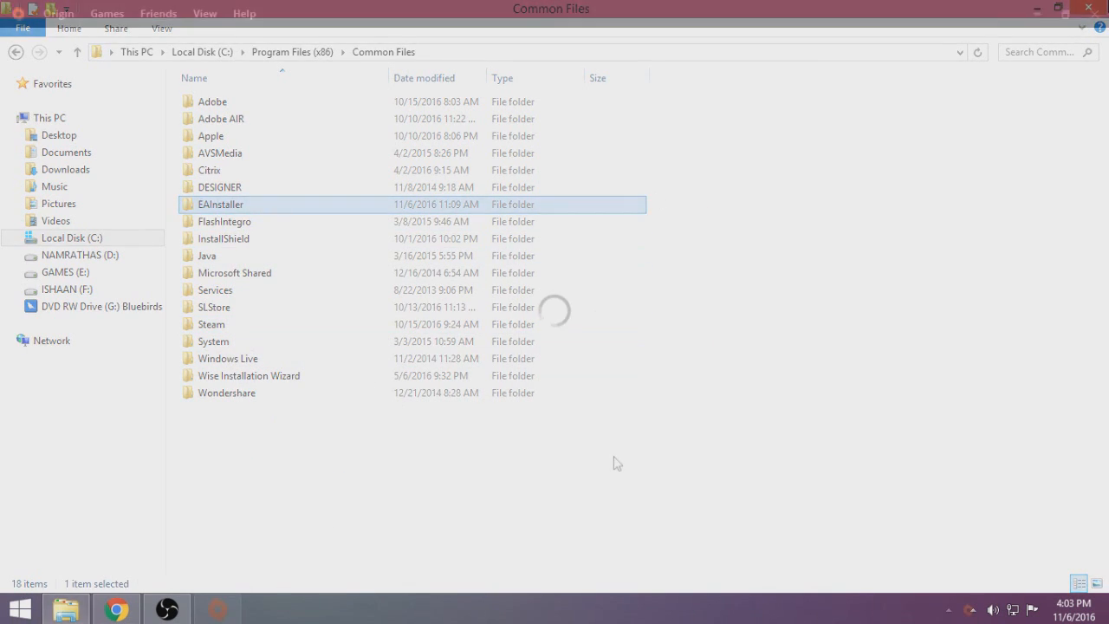
Step: Relaunch Origin and open the Game Library showing Battlefield 3 installing
left_click(216, 608)
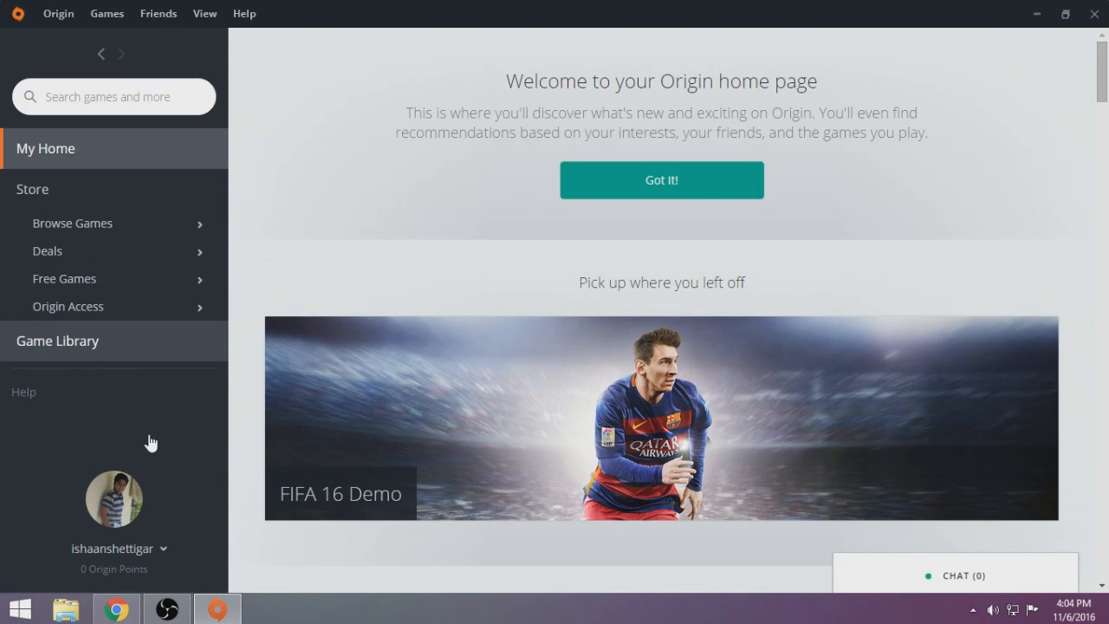
left_click(58, 339)
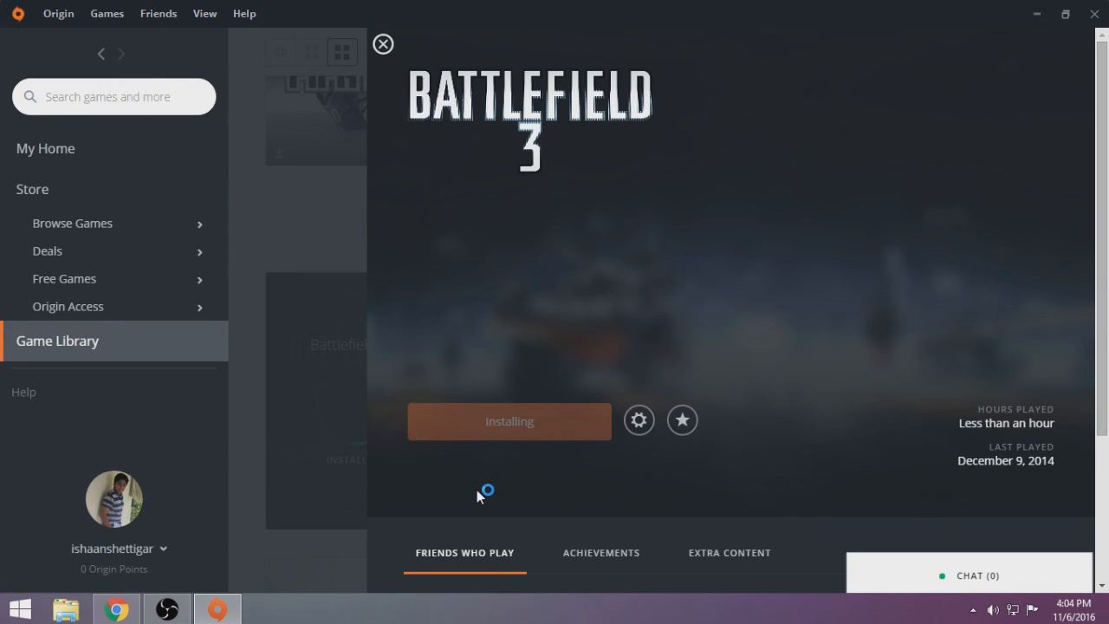